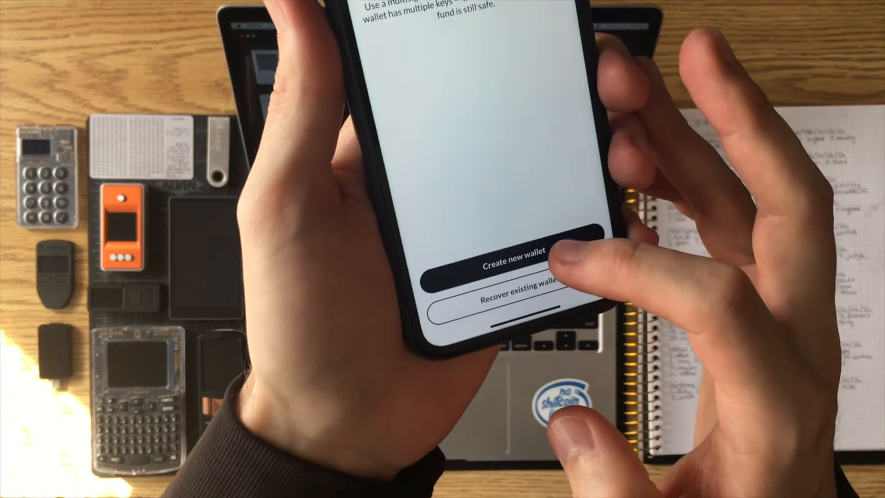
# - Choose Recover existing wallet to import the 10-of-10 MS Test configuration
pyautogui.click(516, 250)
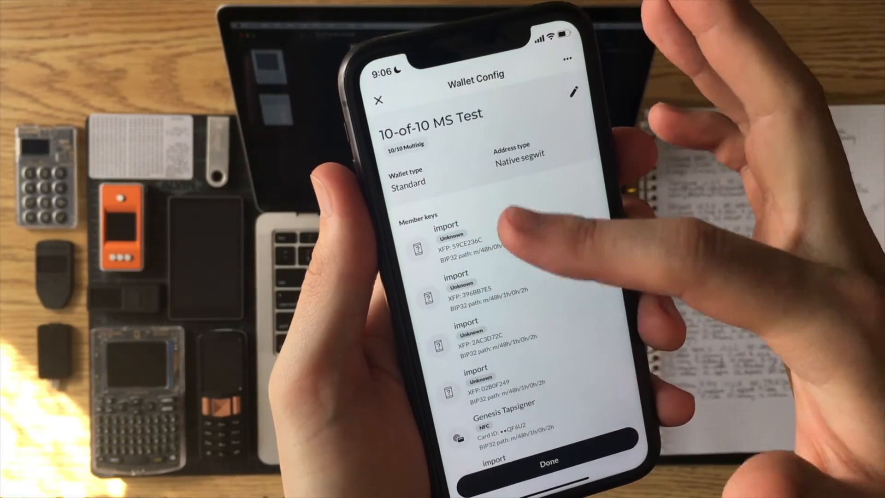
# - Review the ten native segwit member keys, then enter the 10-of-10 MS Test wallet showing 7,987,874 sat
pyautogui.scroll(-3)
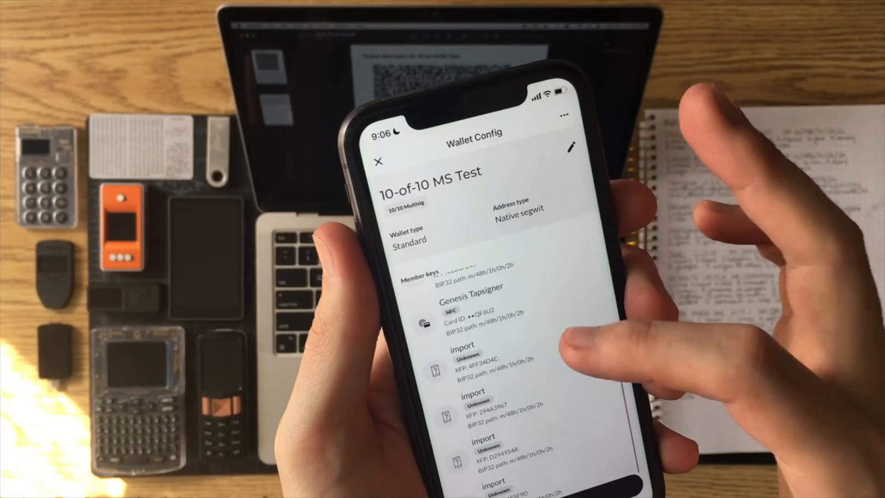
pyautogui.scroll(-3)
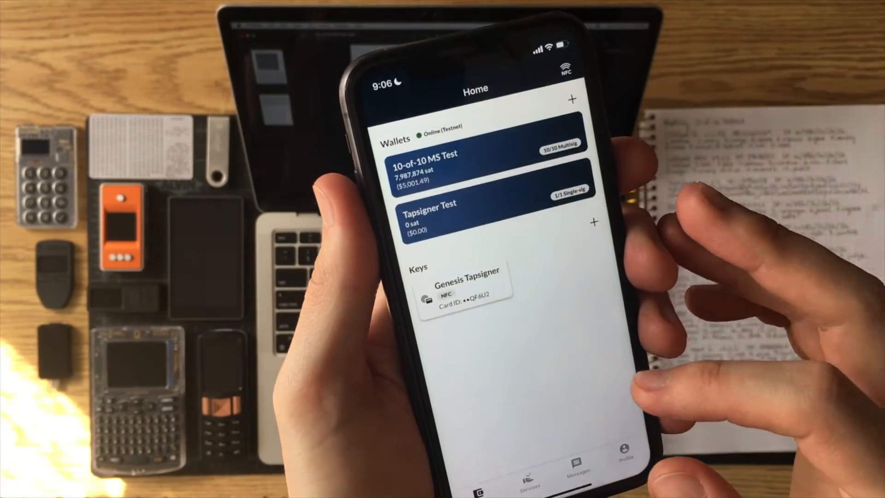
pyautogui.click(497, 160)
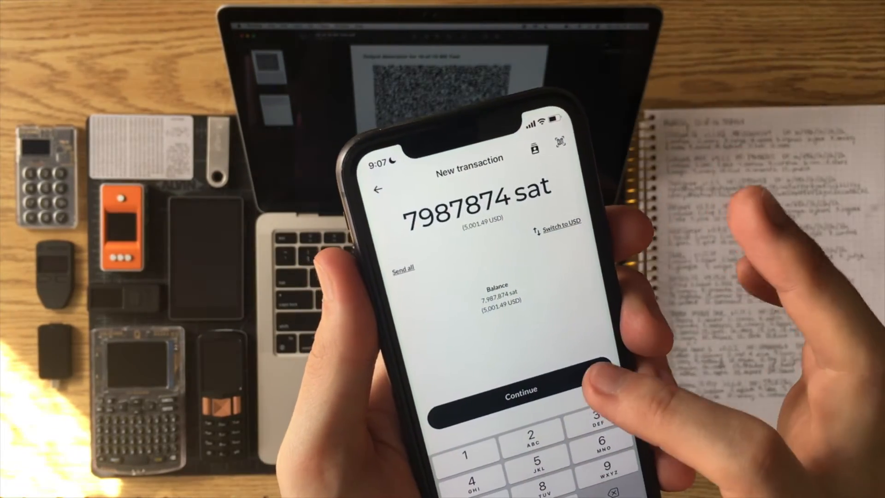
# - Continue the send-all transaction with the full 7987874 sat amount
pyautogui.click(519, 389)
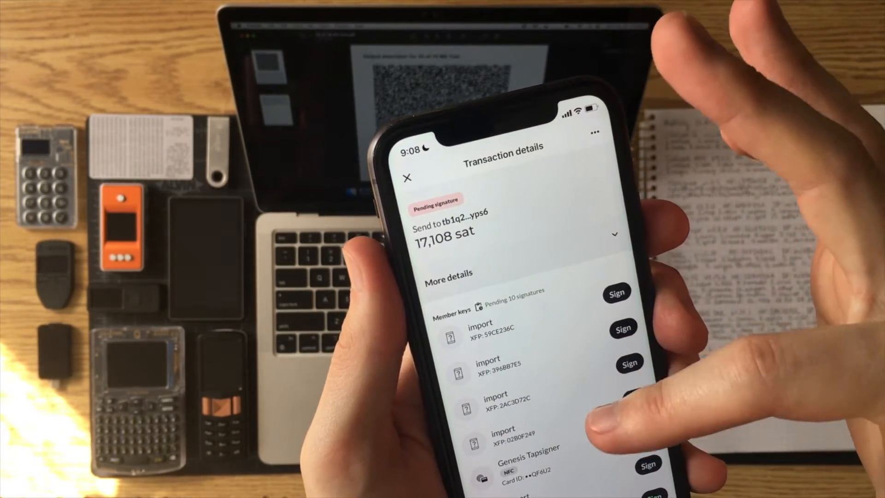
# - Confirm the send-to-self to the wallet's own tb1q address, pending all 10 signatures
pyautogui.scroll(-3)
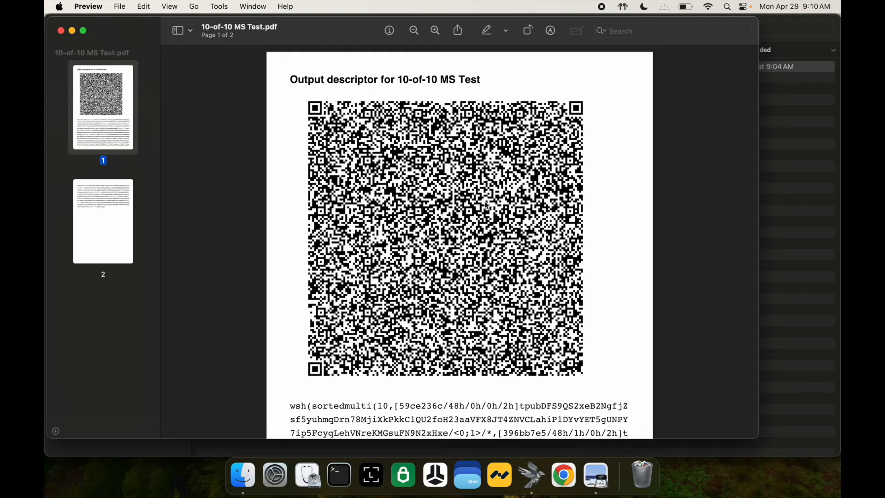
# - Bring up Sparrow with the 10-of-10 MS Test wallet and reach the File menu for Open Transaction
pyautogui.click(258, 474)
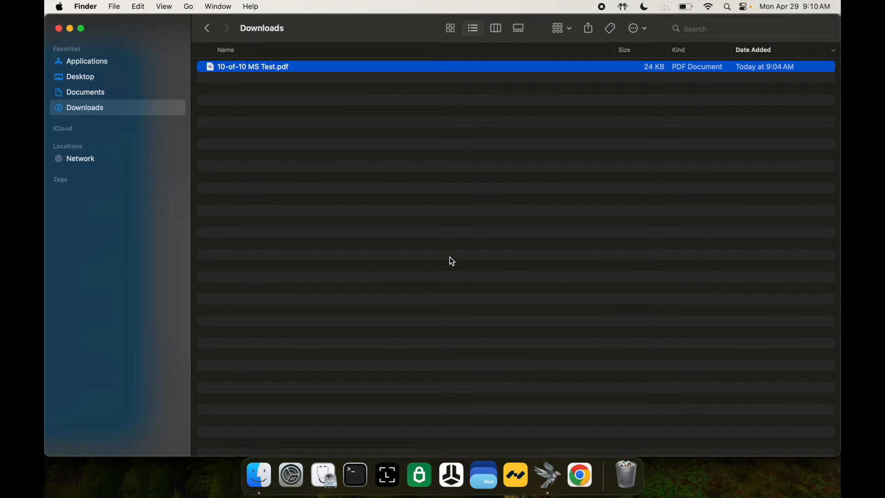
pyautogui.doubleClick(252, 66)
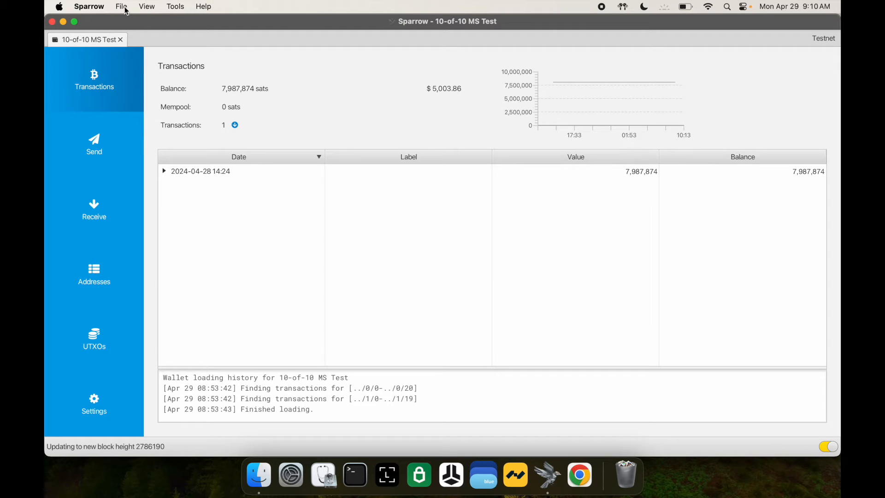
pyautogui.click(120, 7)
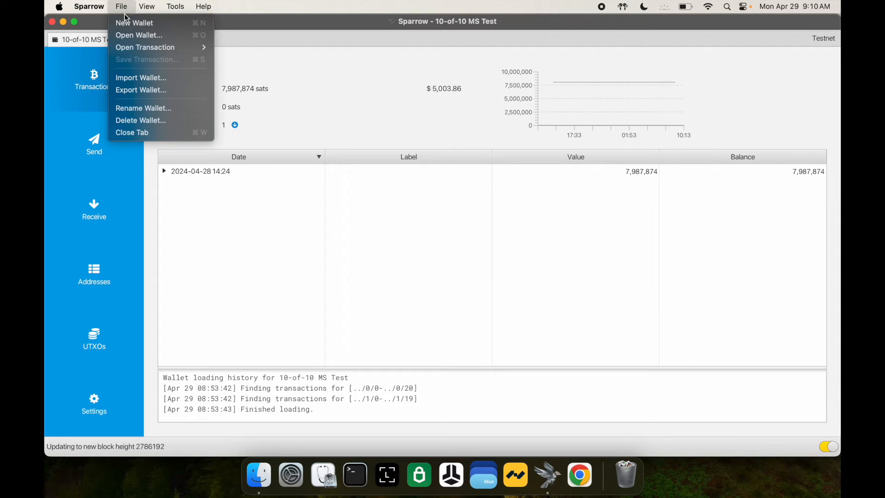
pyautogui.moveTo(145, 47)
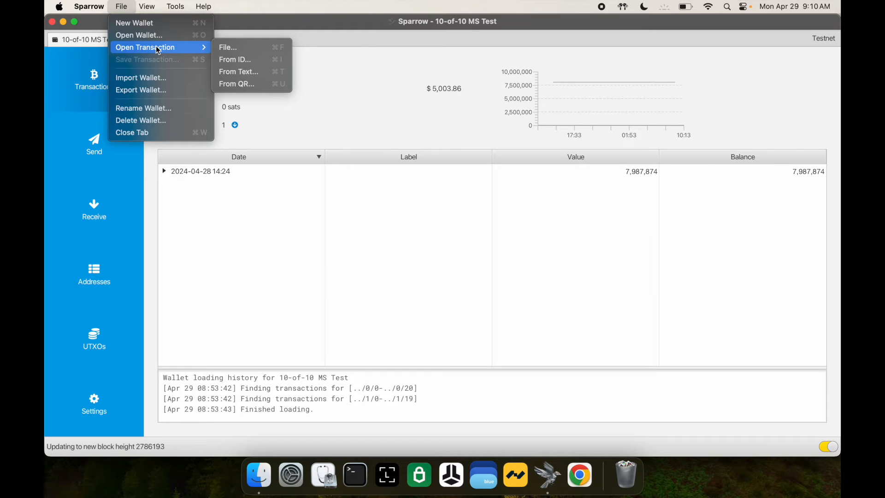
pyautogui.moveTo(237, 84)
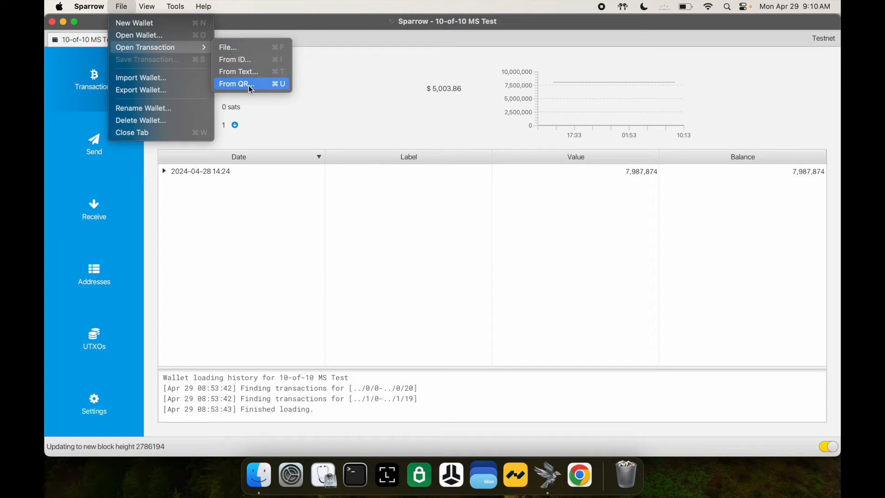